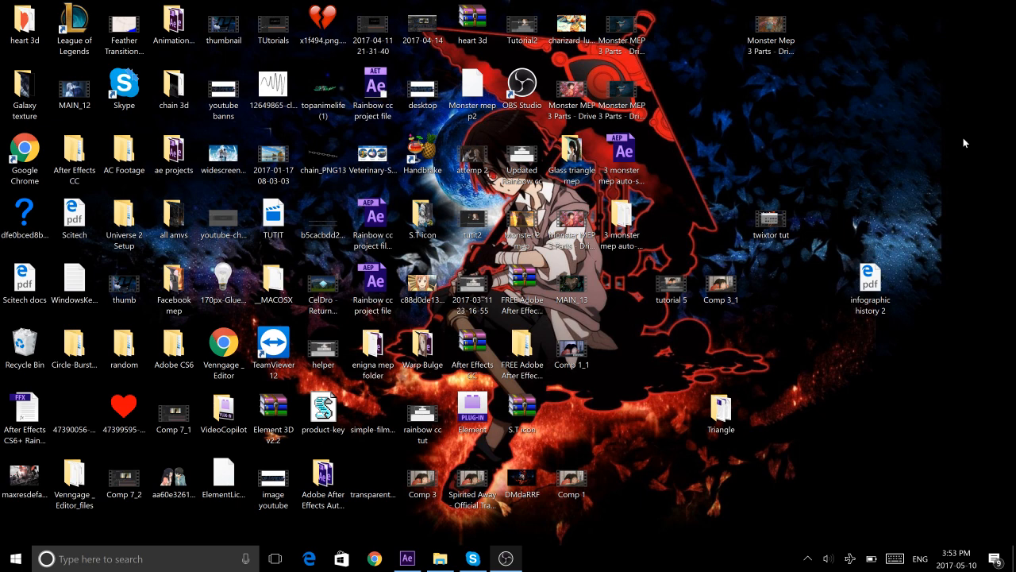
mouse_move(689, 437)
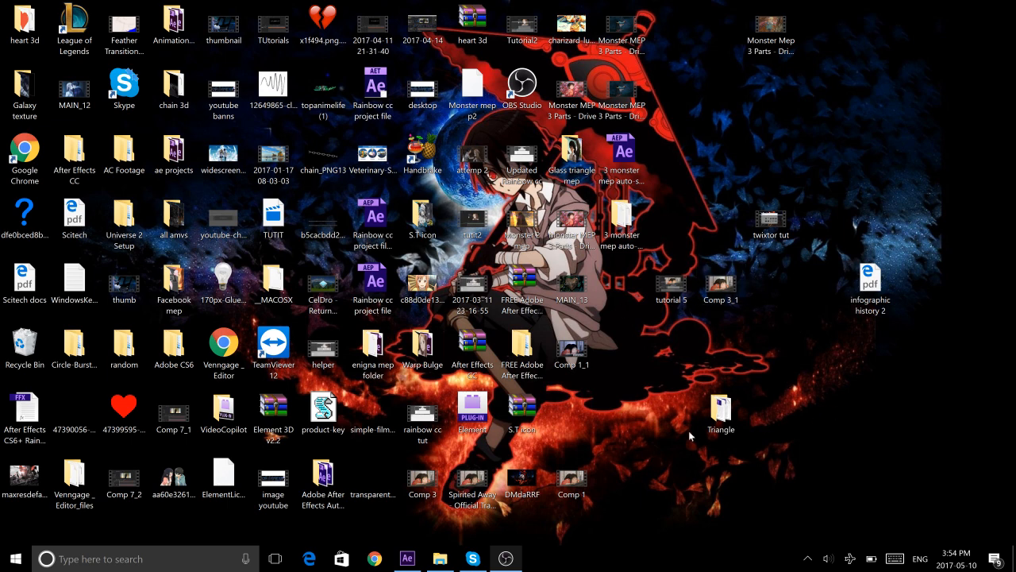
mouse_move(670, 410)
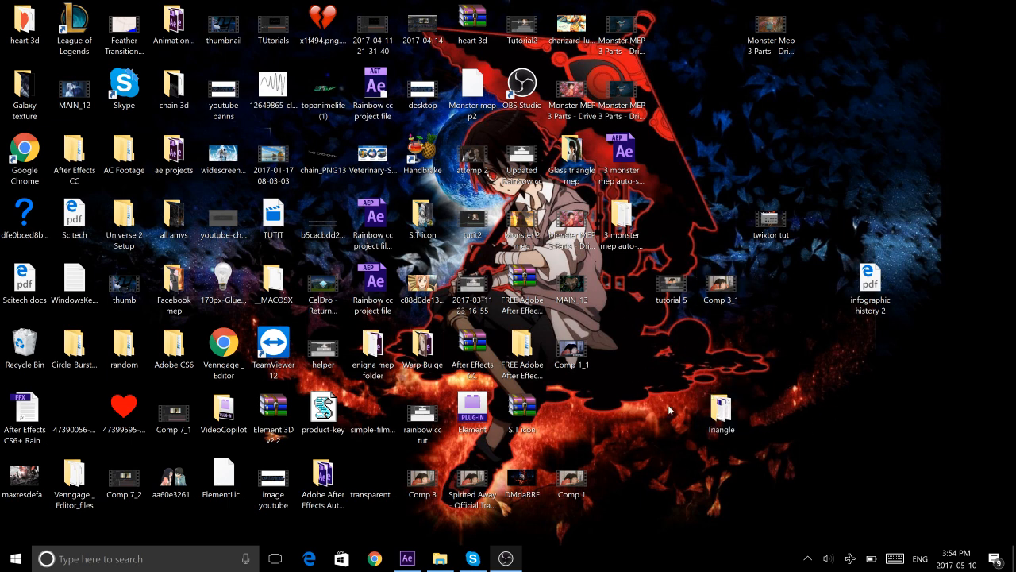
mouse_move(643, 454)
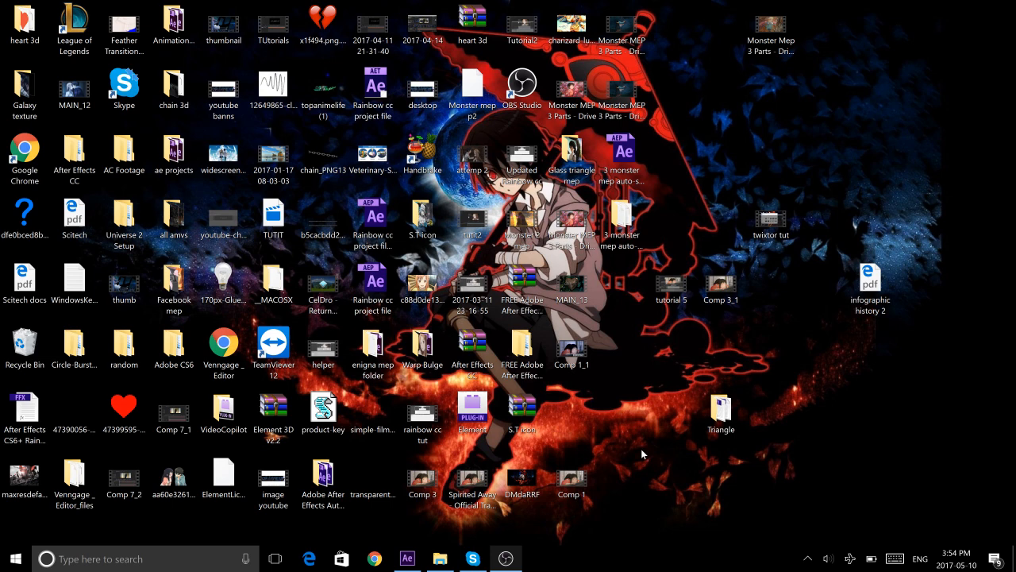
mouse_move(711, 373)
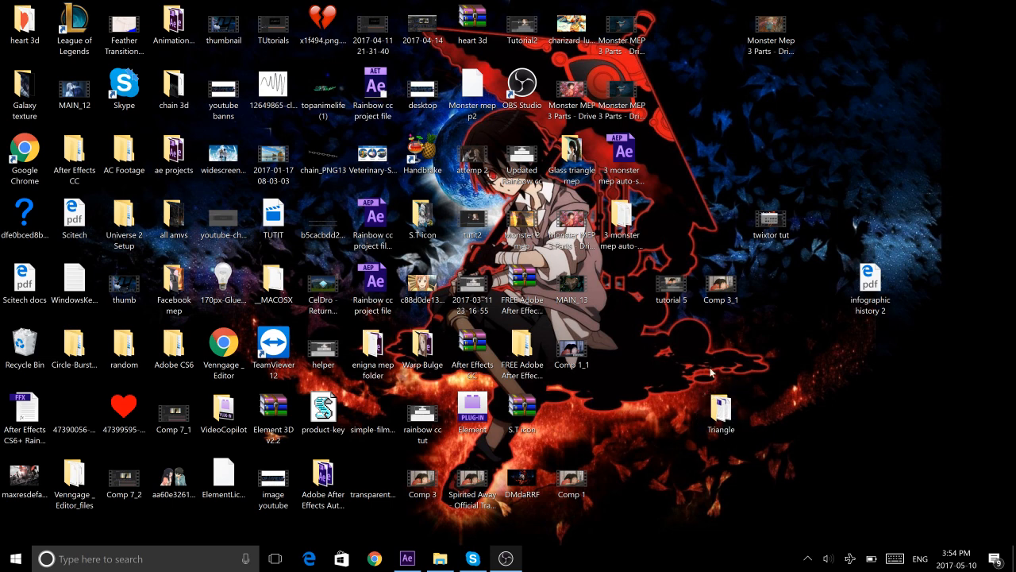
mouse_move(740, 428)
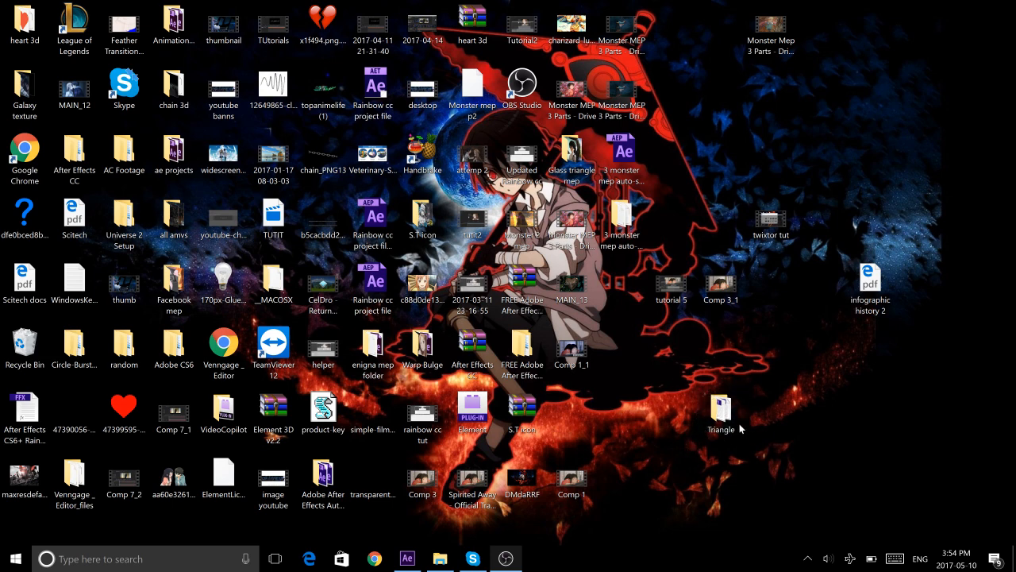
mouse_move(684, 420)
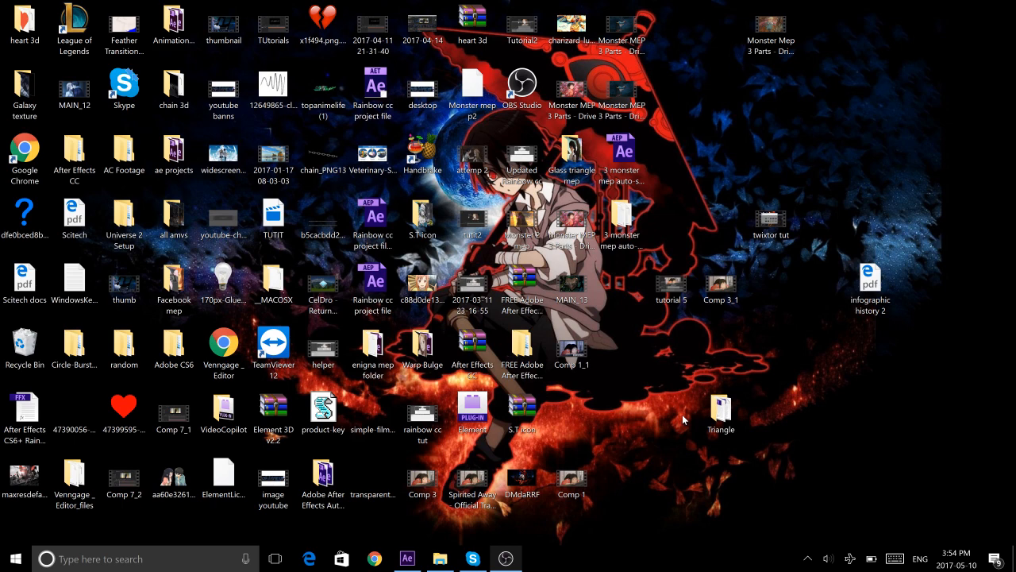
- Look inside the Triangle presets folder on the desktop, then close it
left_click(721, 409)
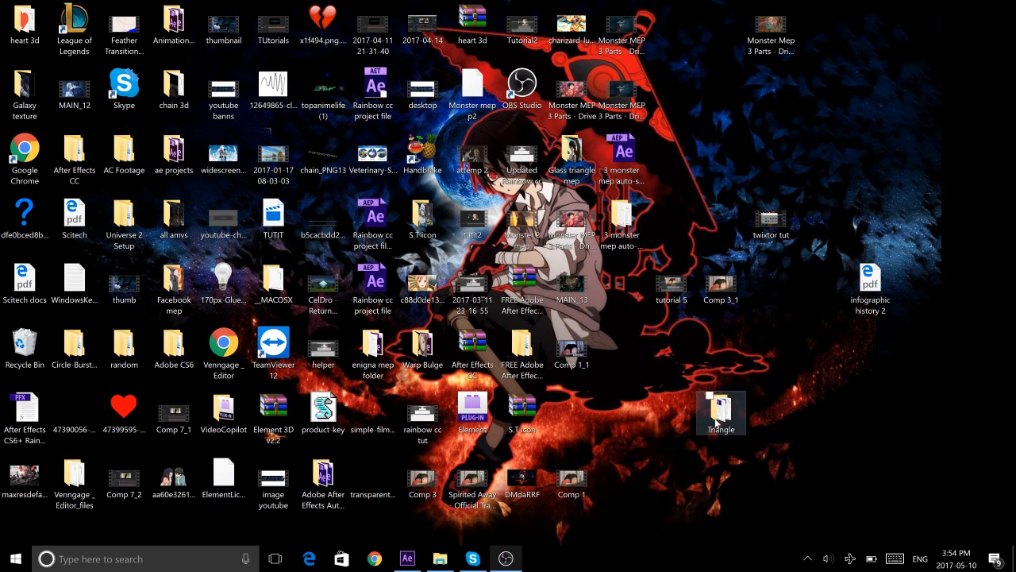
double_click(720, 413)
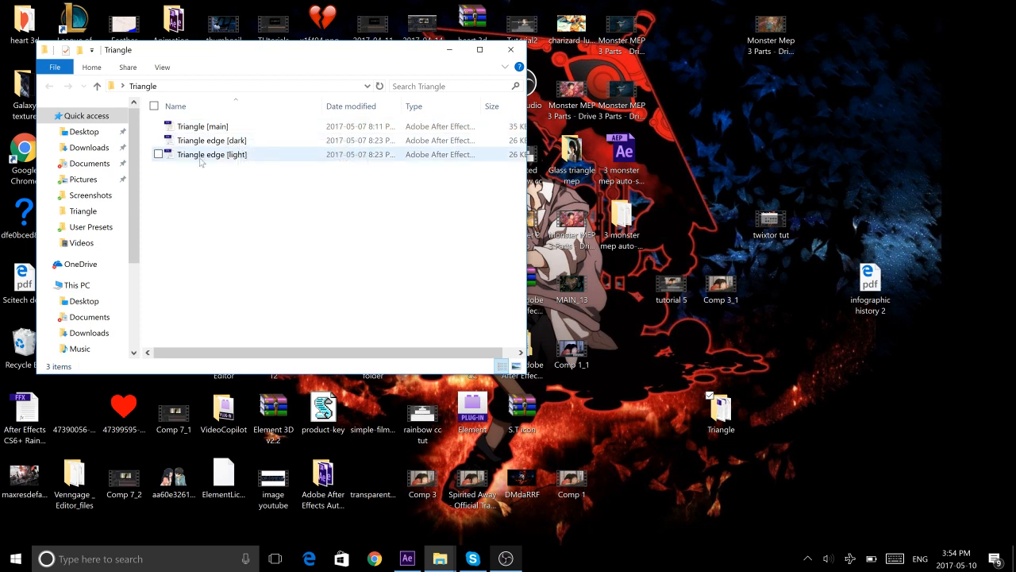
mouse_move(511, 49)
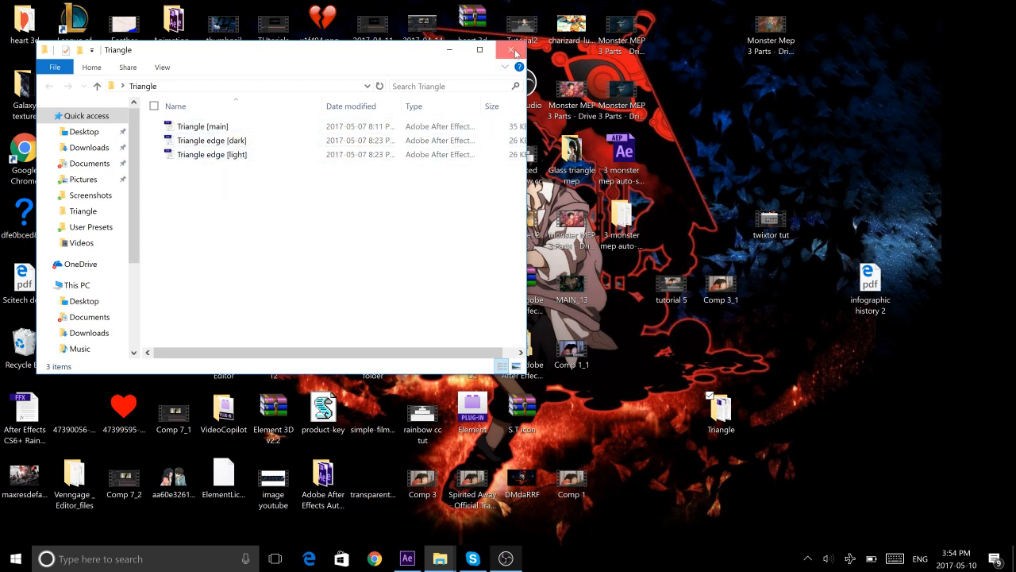
left_click(514, 50)
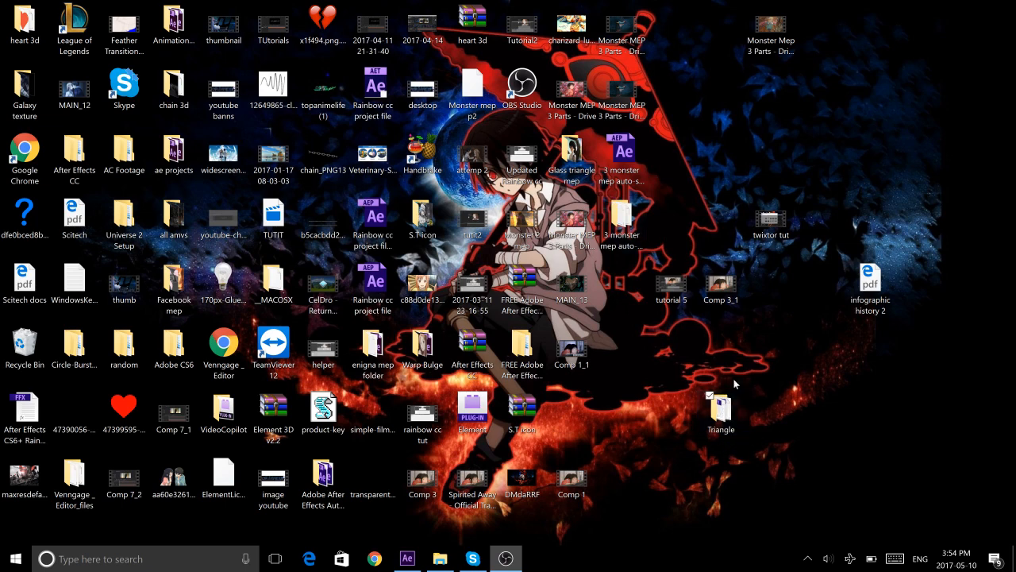
- Browse C: > Program Files > Adobe > Adobe After Effects CC 2017 > Support Files > Presets and move the Triangle folder there
left_click(440, 559)
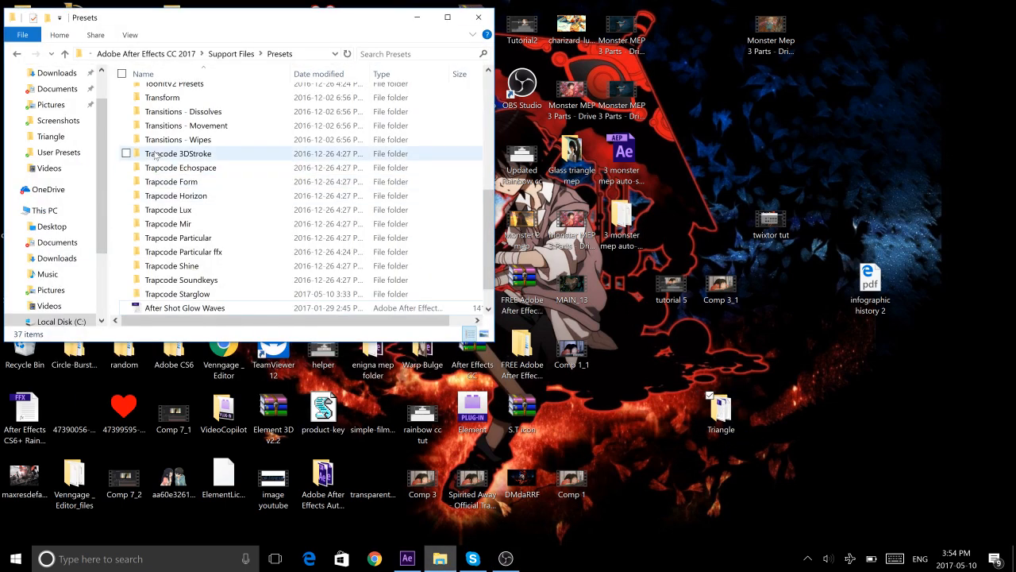
left_click(44, 209)
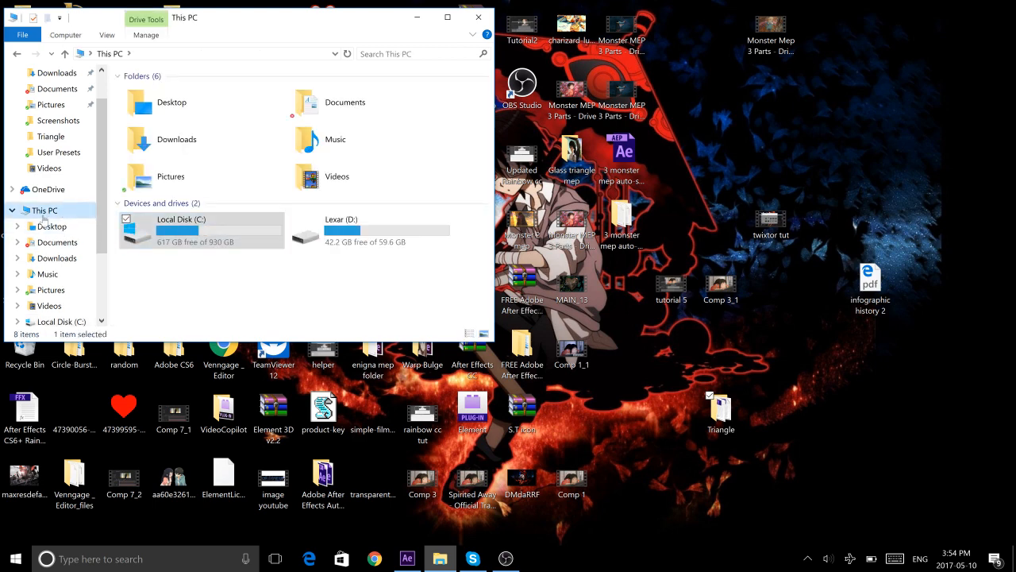
left_click(181, 230)
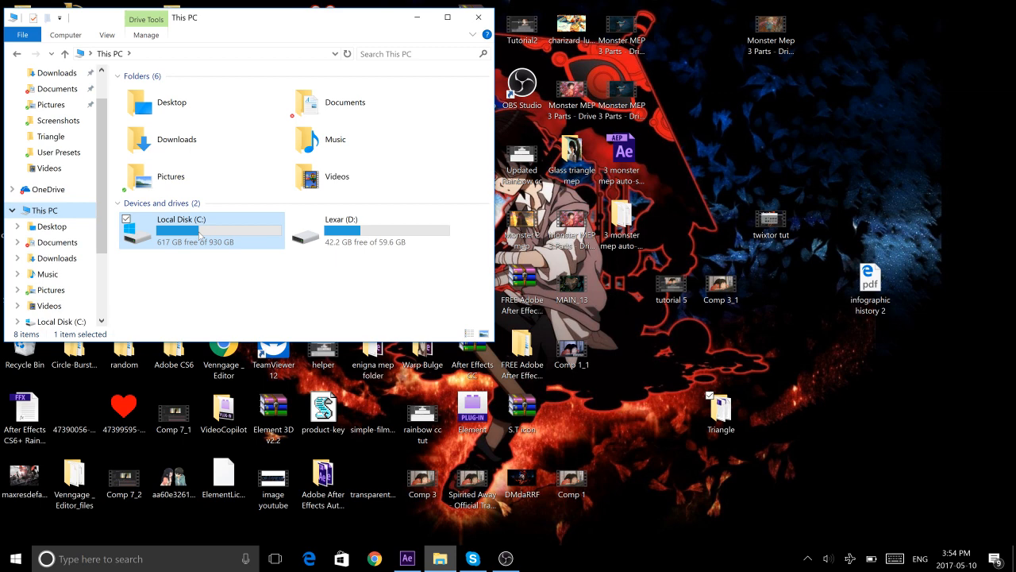
double_click(200, 229)
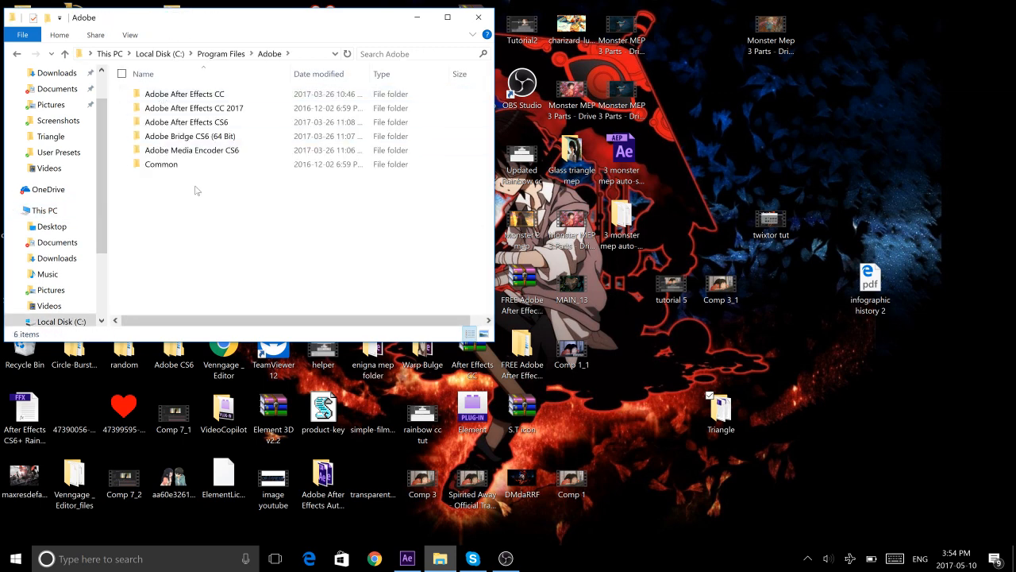
left_click(190, 137)
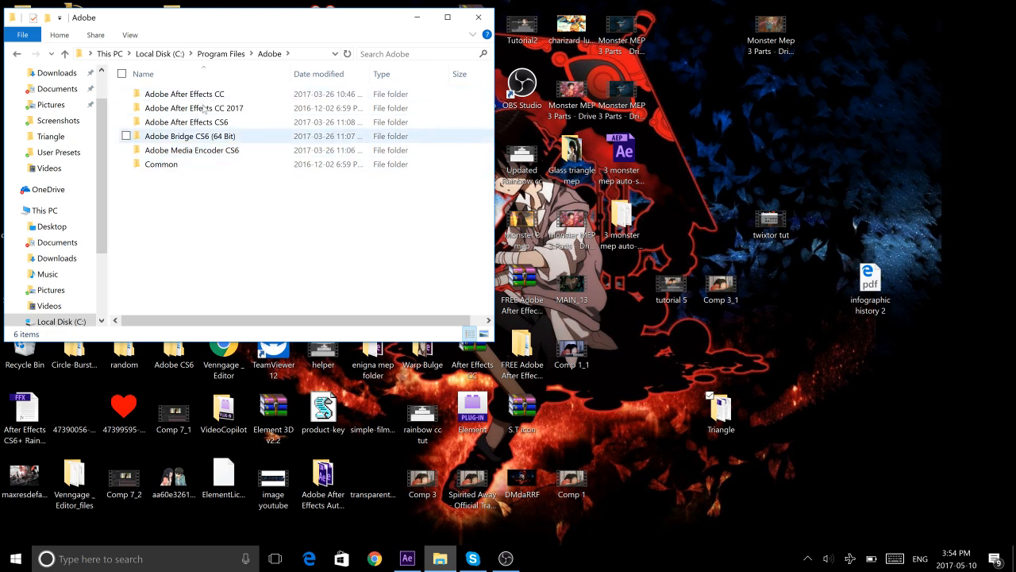
left_click(194, 108)
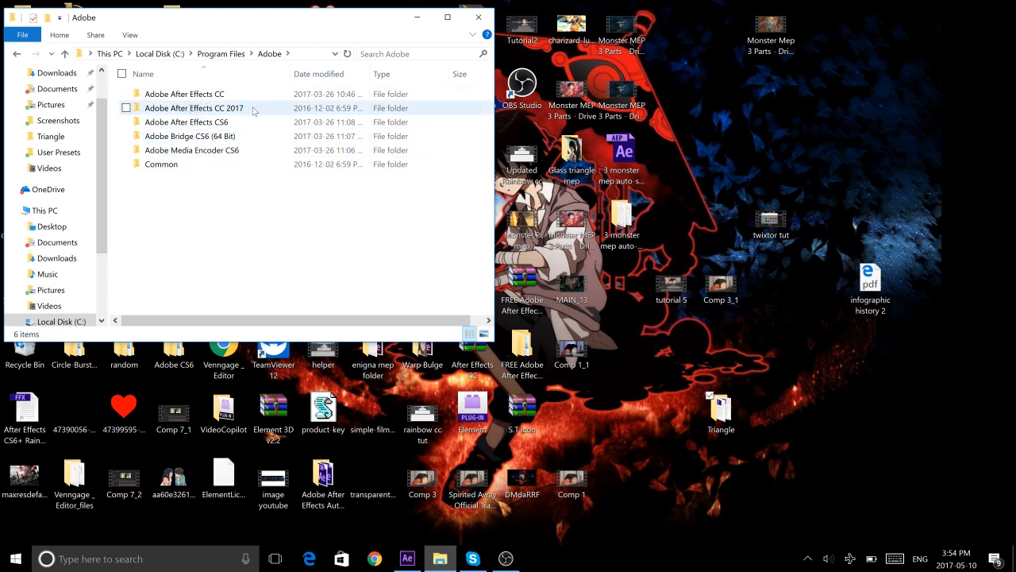
double_click(194, 108)
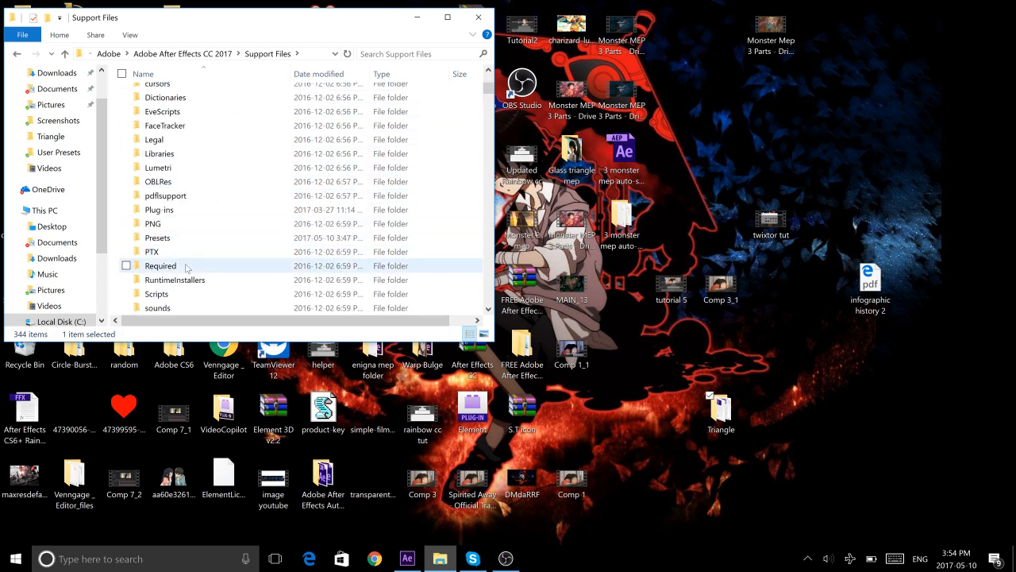
double_click(158, 238)
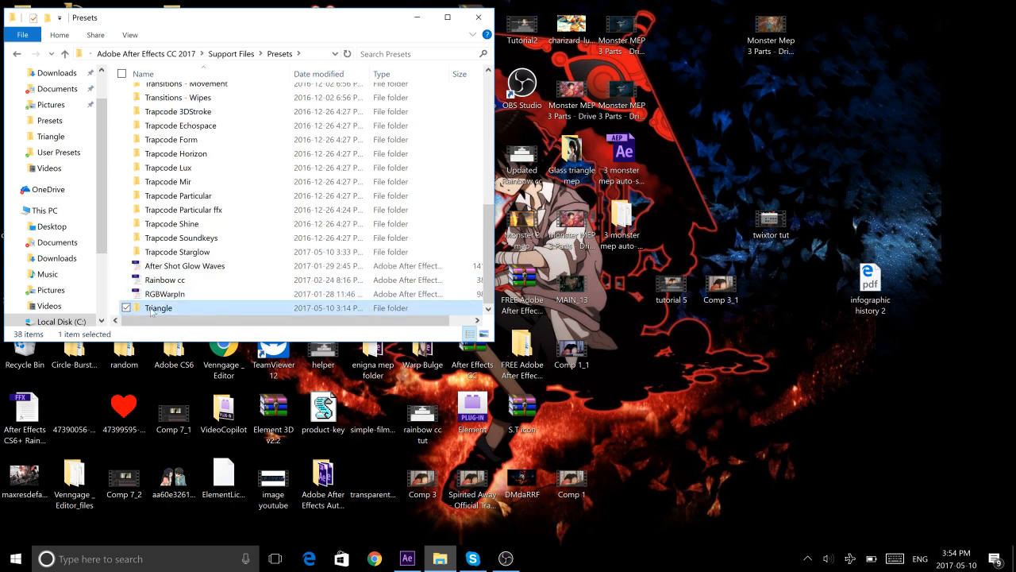
double_click(159, 308)
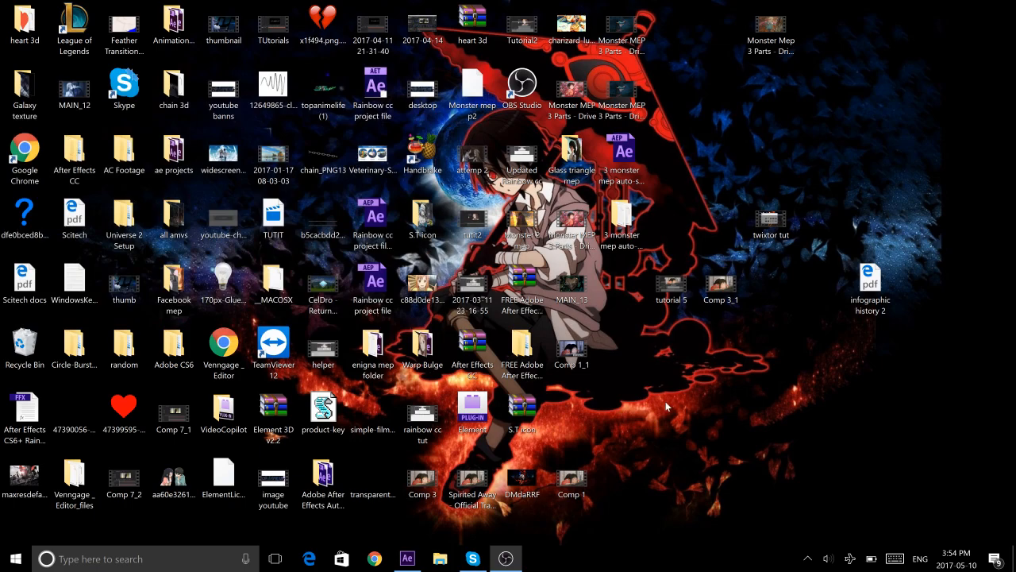
- Switch to After Effects and start a new composition in the untitled project
left_click(407, 559)
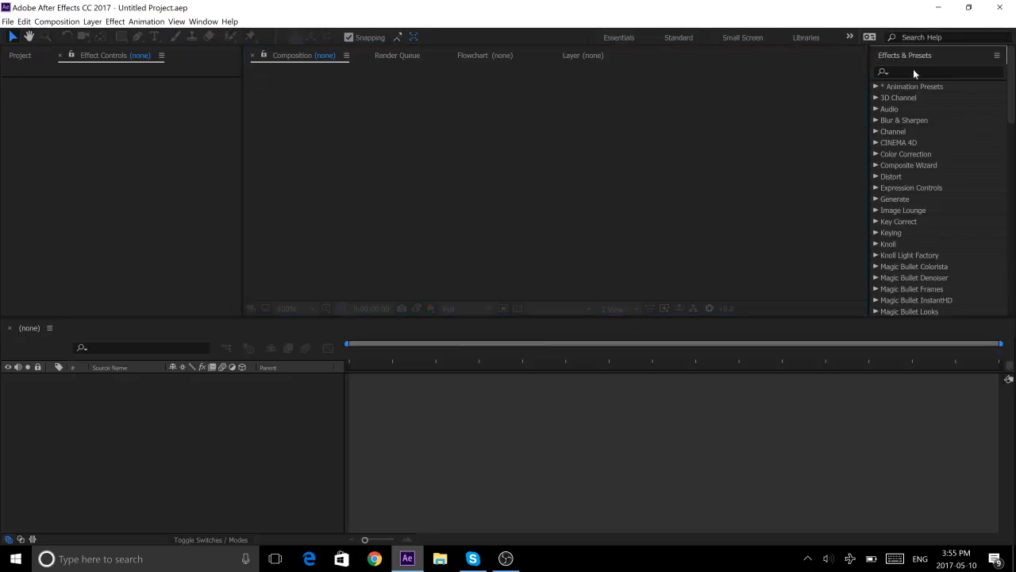
left_click(21, 54)
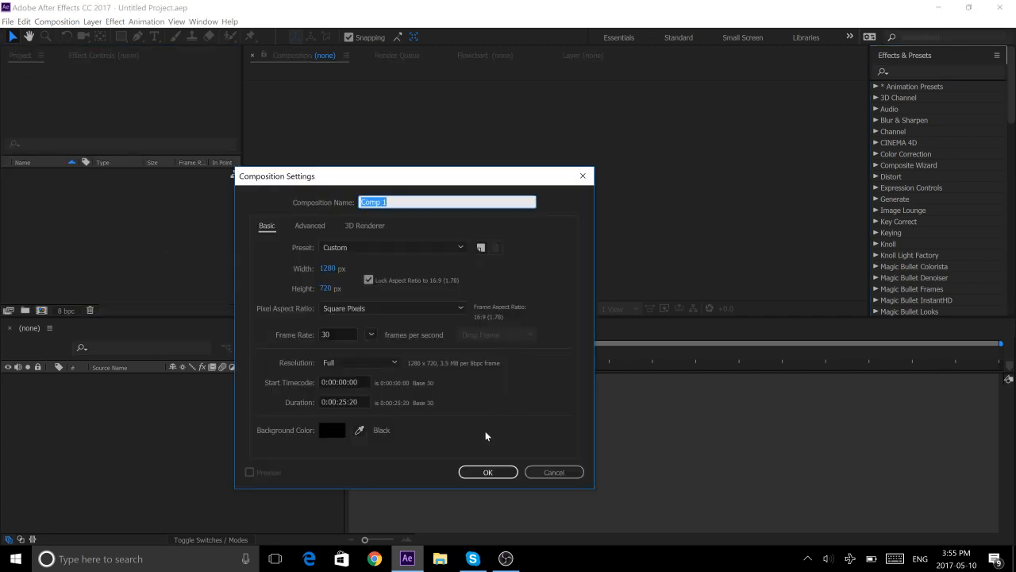
left_click(488, 471)
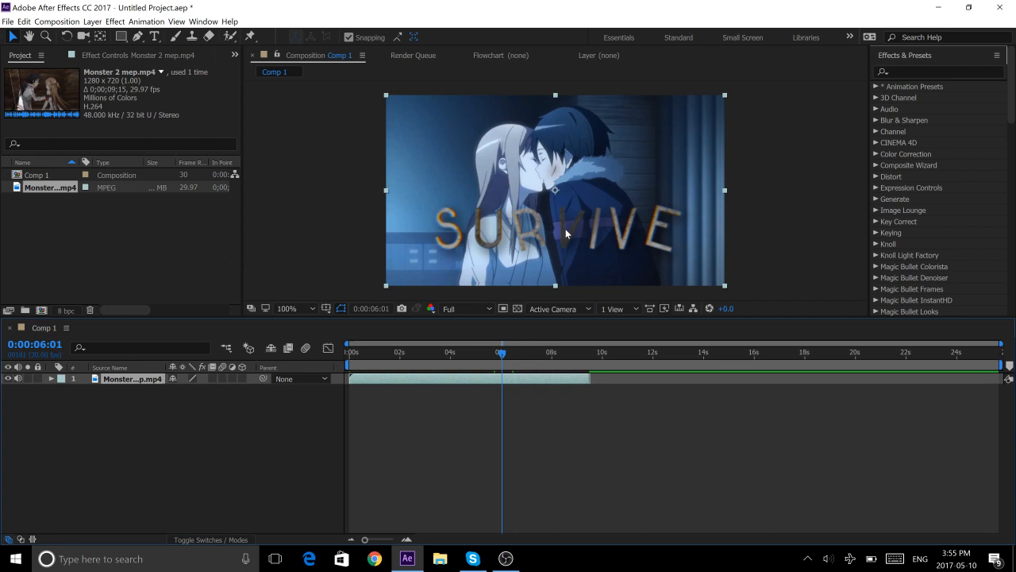
mouse_move(575, 306)
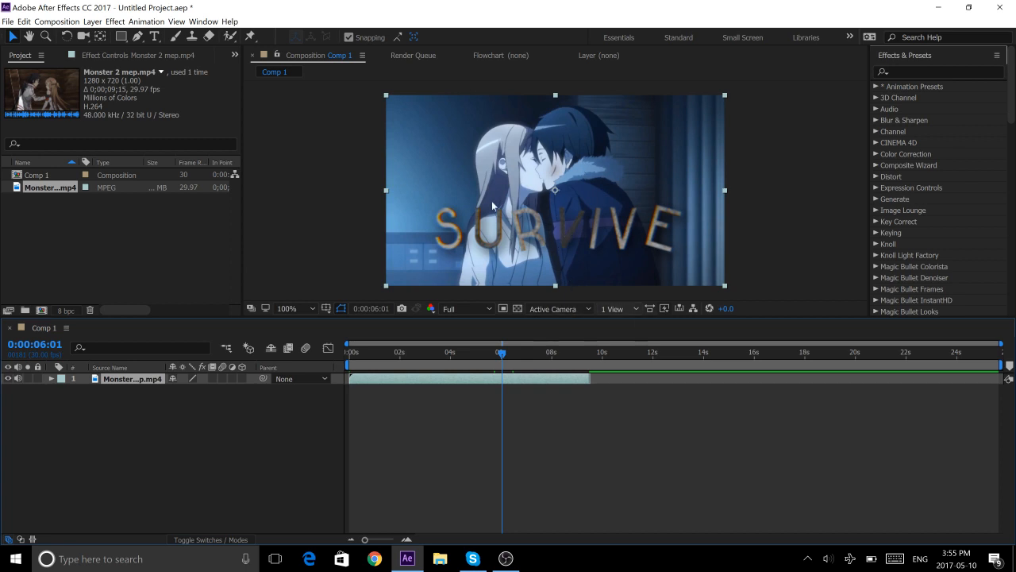
mouse_move(479, 400)
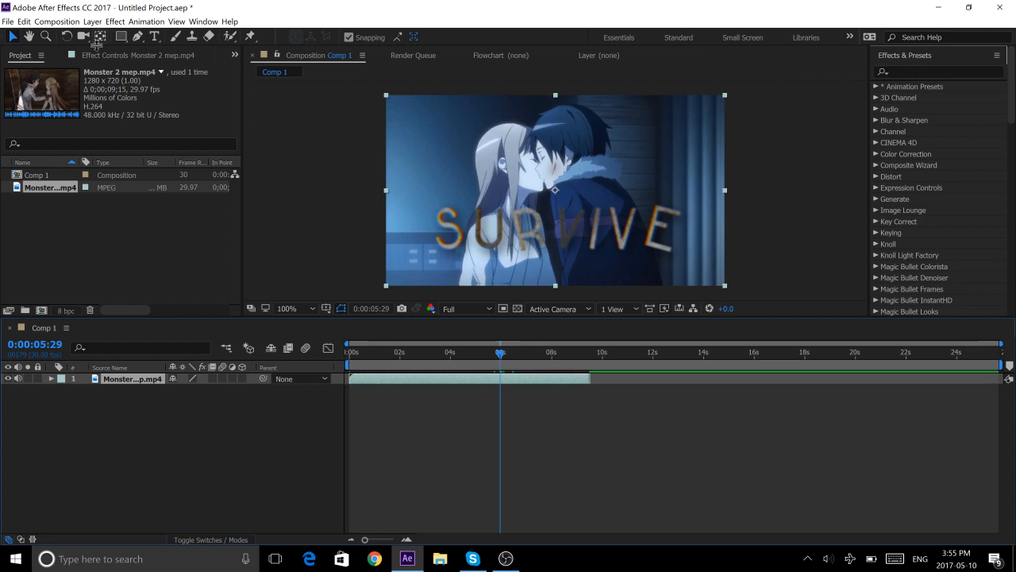
- Add Adjustment Layer 1 over the footage and search Effects & Presets for 'triangle'
left_click(92, 23)
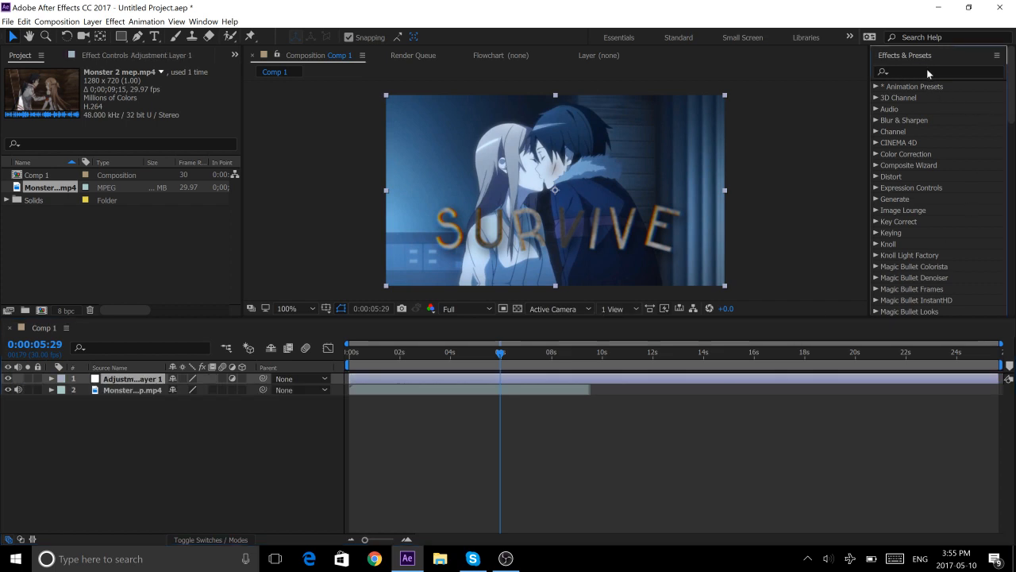
mouse_move(902, 76)
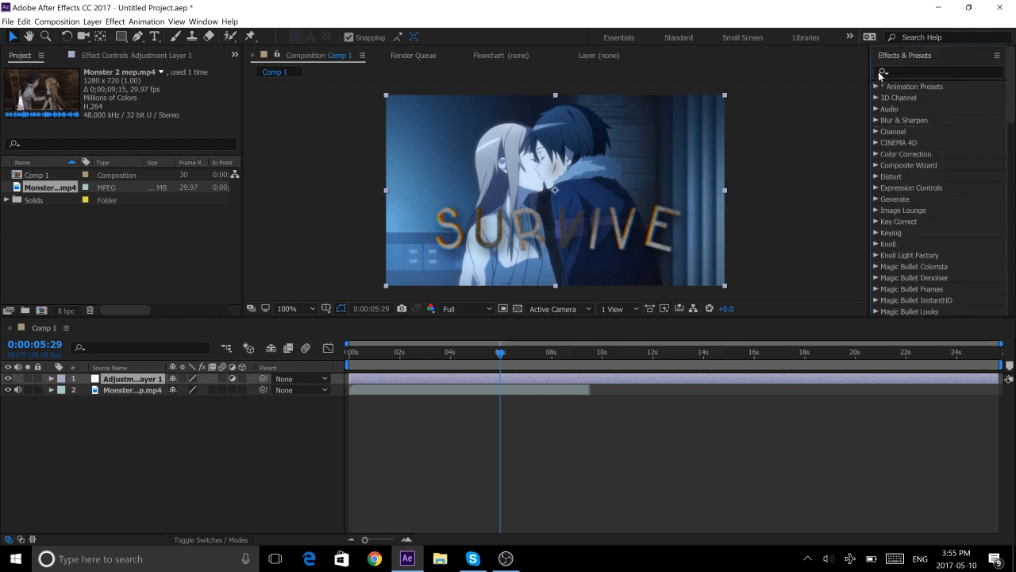
left_click(937, 71)
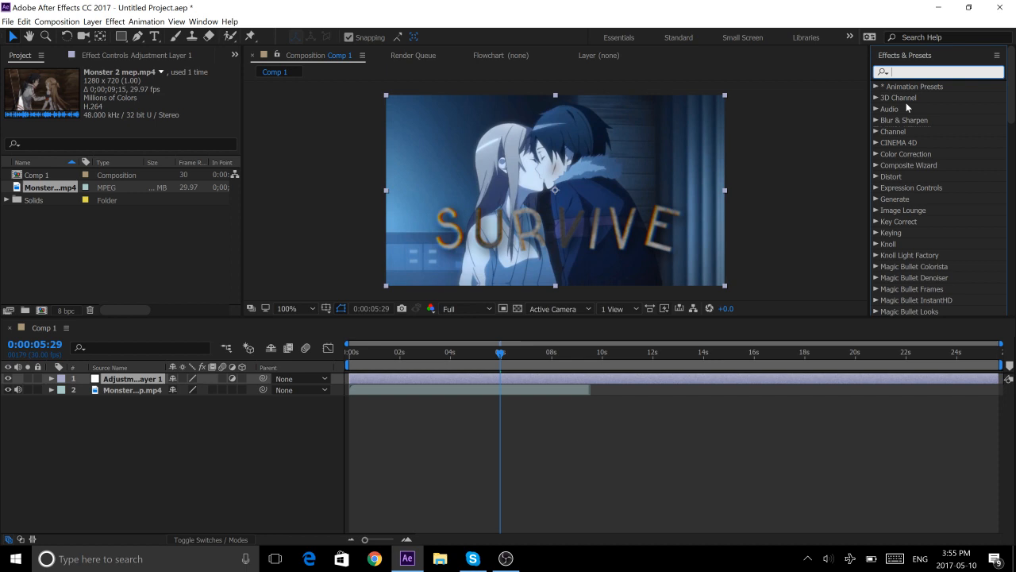
type("triangle")
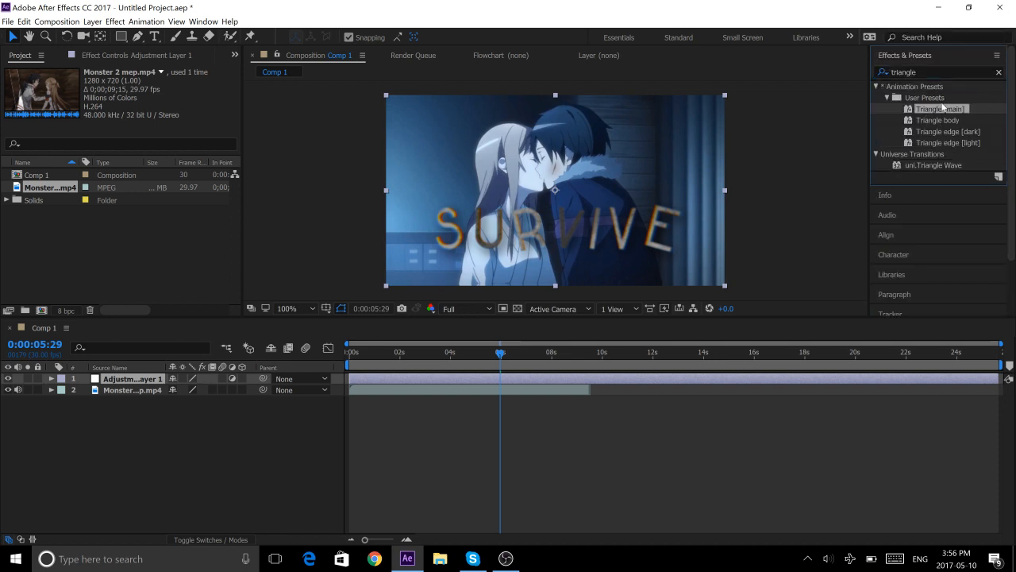
mouse_move(936, 150)
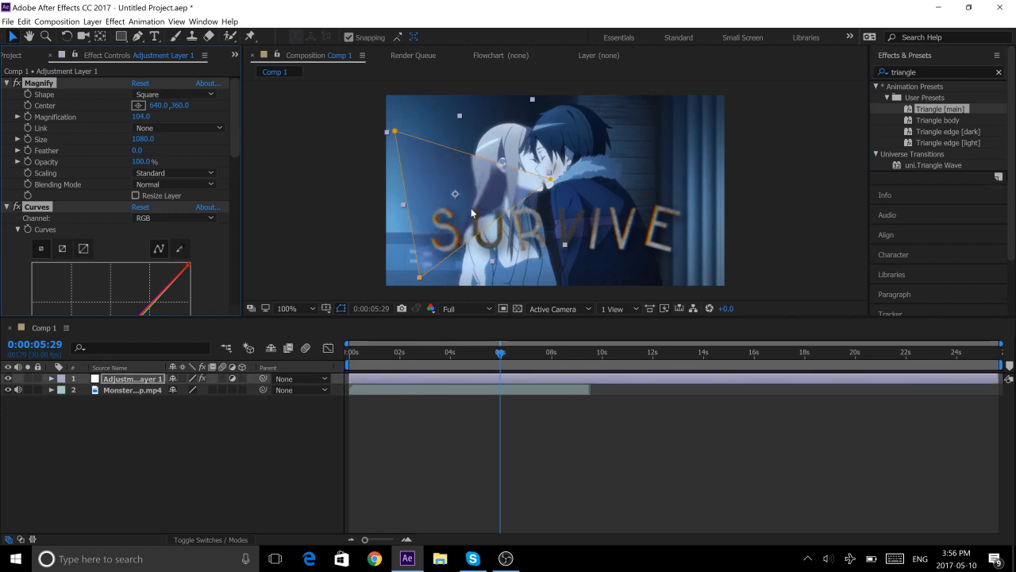
mouse_move(762, 181)
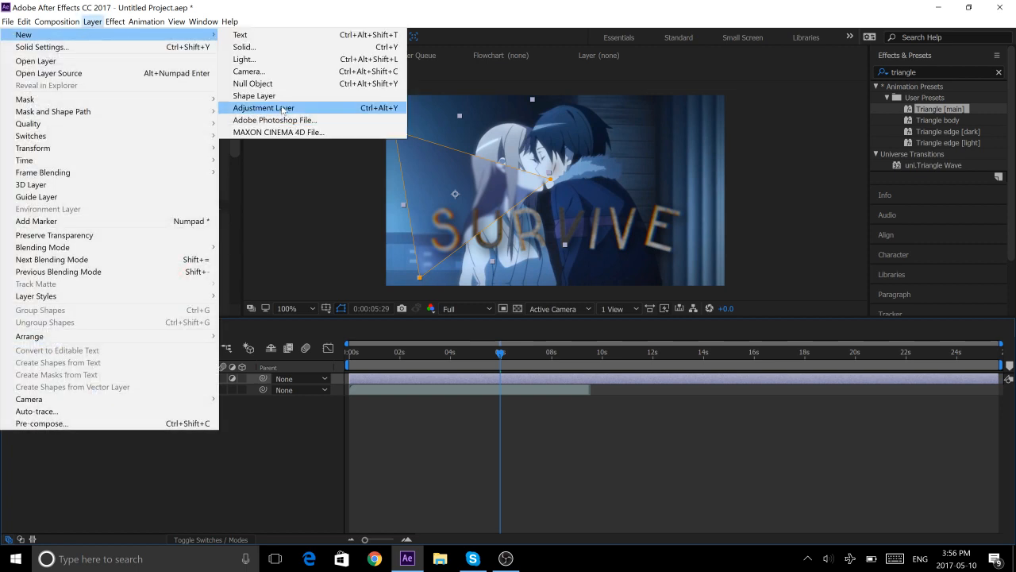
- Add two more adjustment layers and pick the Triangle edge (dark) preset for one
left_click(263, 107)
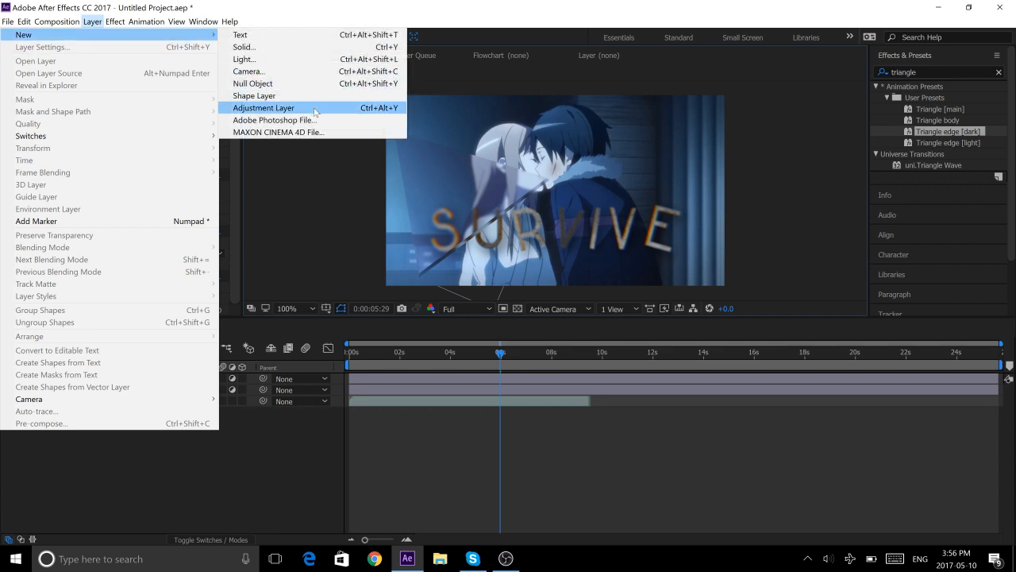
left_click(263, 107)
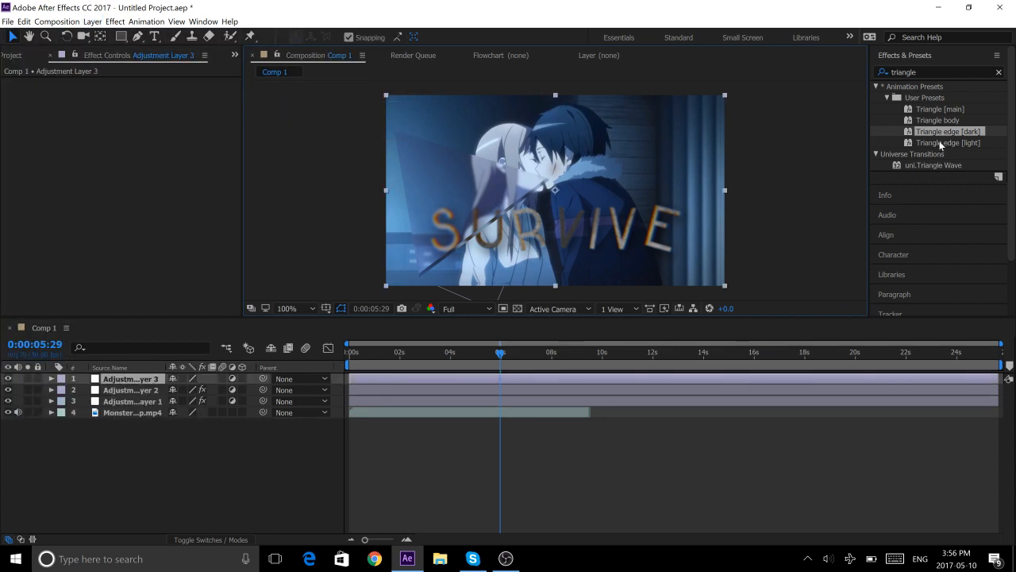
left_click(949, 143)
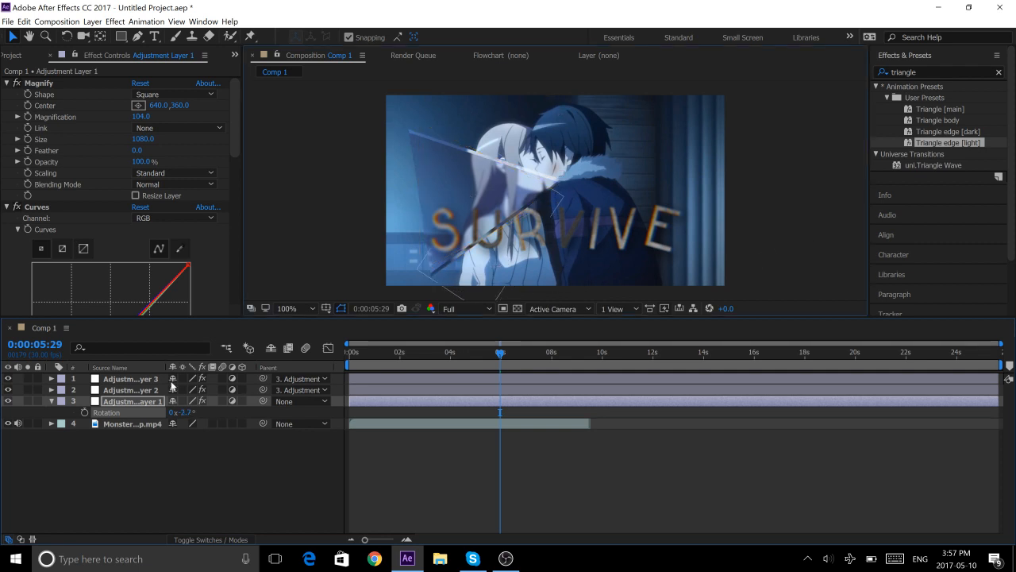
- Parent the dark and light edge layers to layer 3, the original triangle layer
left_click(130, 401)
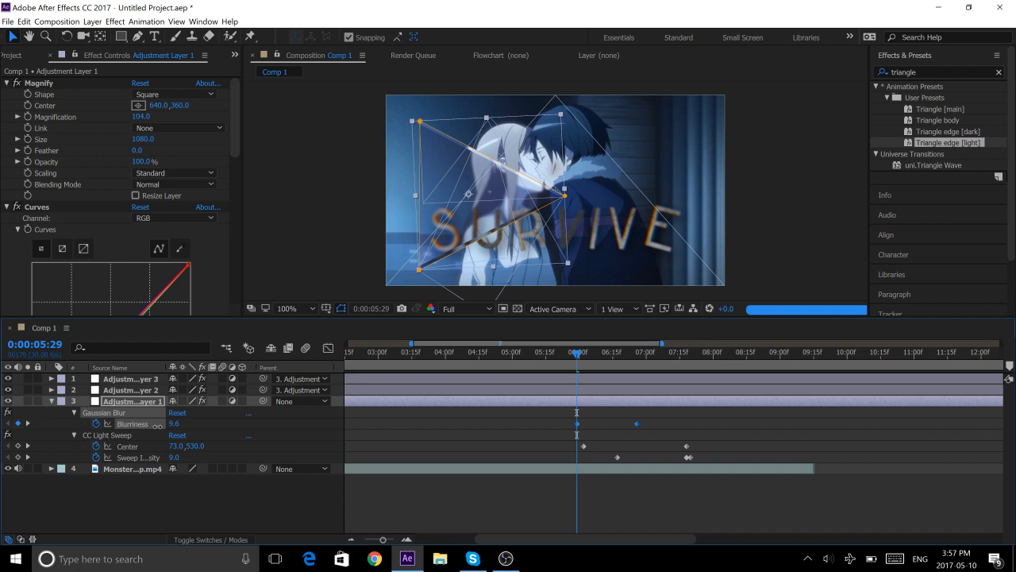
- Reveal layer 3's keyframed Gaussian Blur and Light Sweep properties in the timeline
left_click(648, 353)
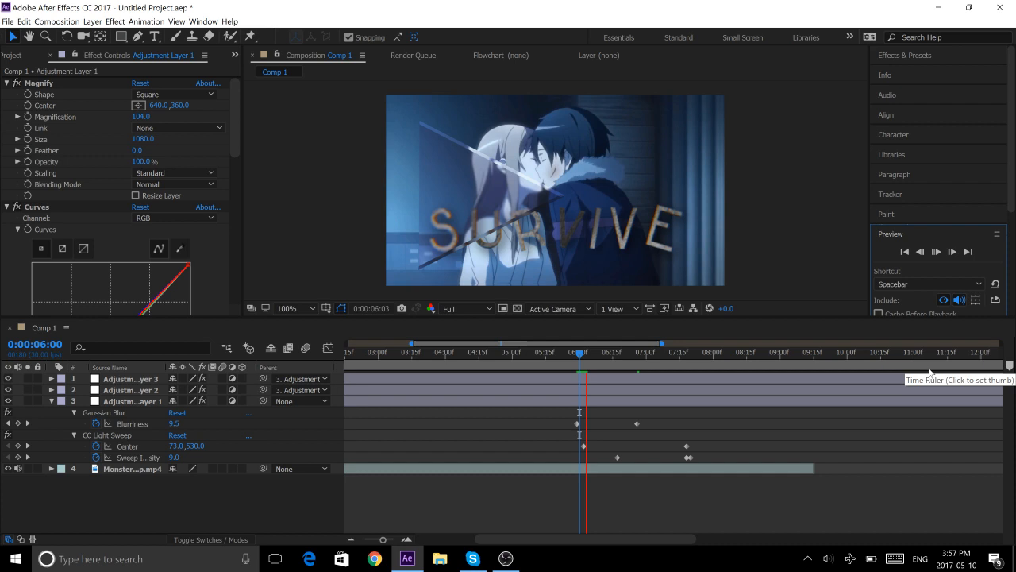
- Play the blur and light sweep animation, then review Adjustment Layer 1's effect settings
left_click(600, 353)
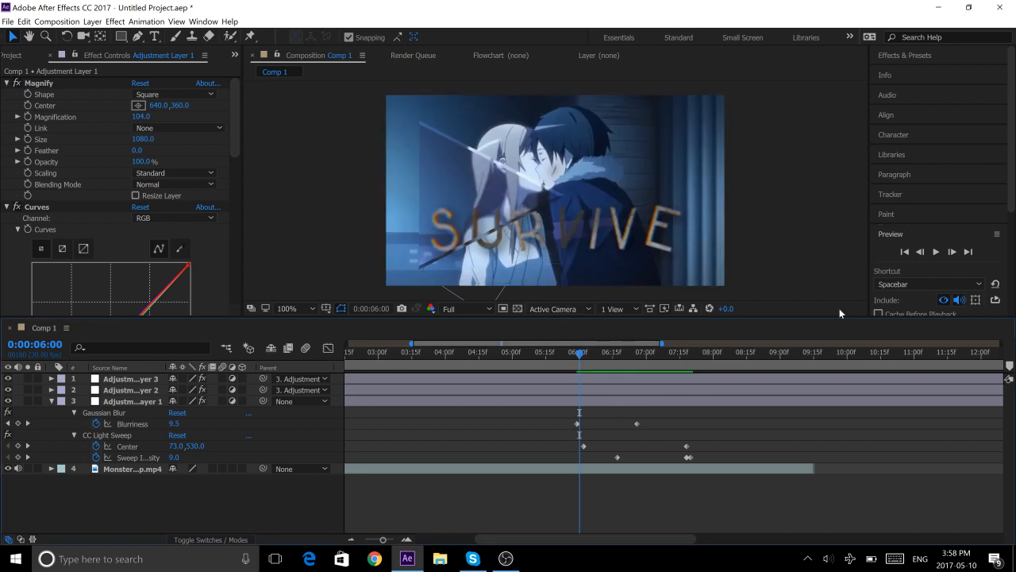
left_click(133, 400)
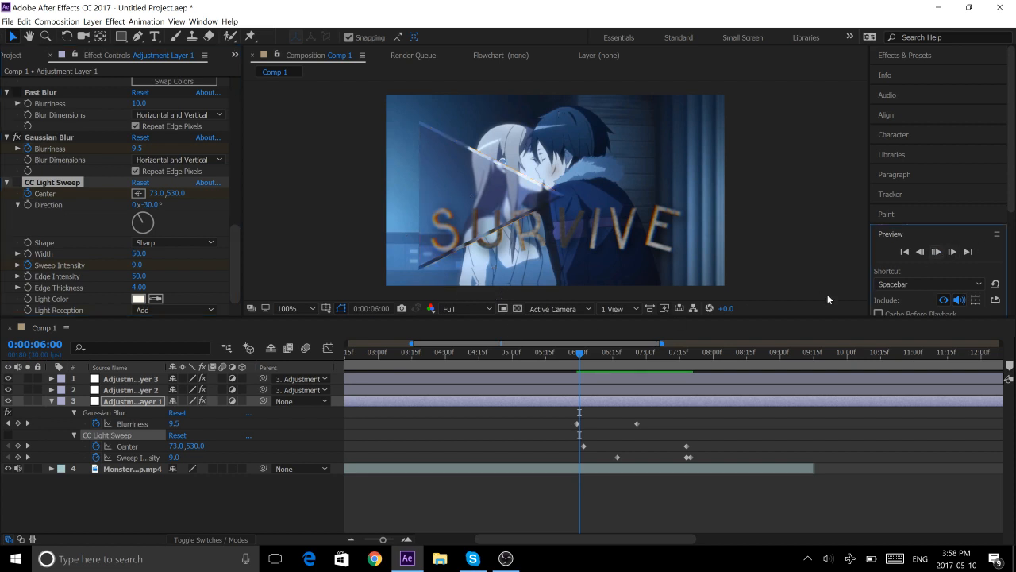
left_click(935, 251)
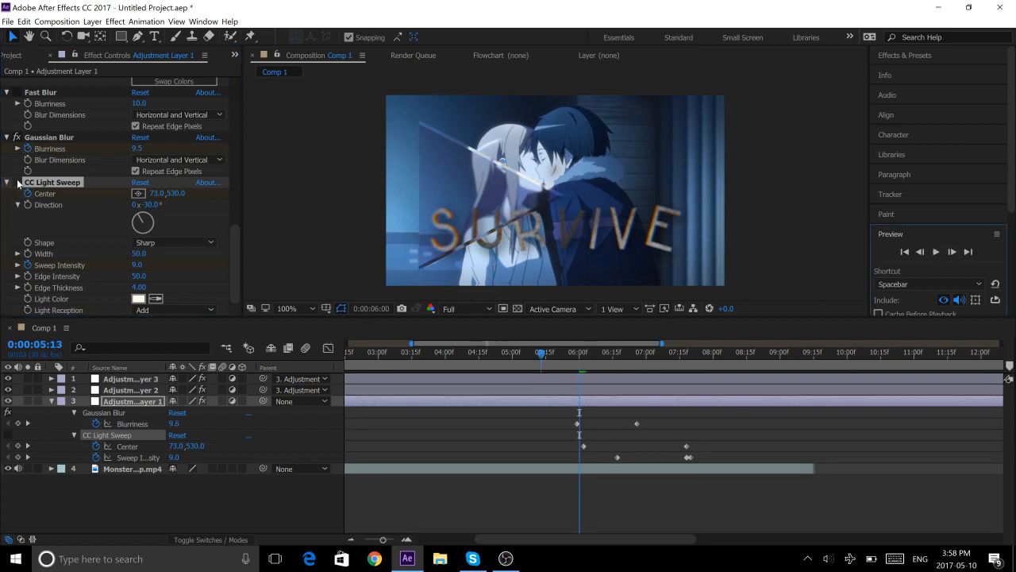
left_click(935, 250)
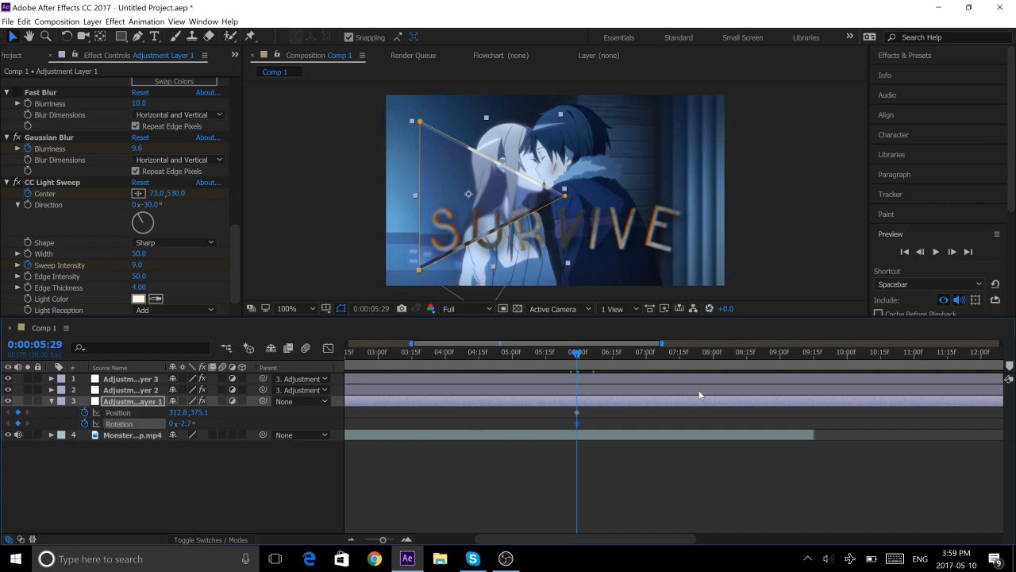
- Keyframe Position and Rotation at 5:29 and 7:05 on Adjustment Layer 1 and RAM preview the move
left_click(642, 353)
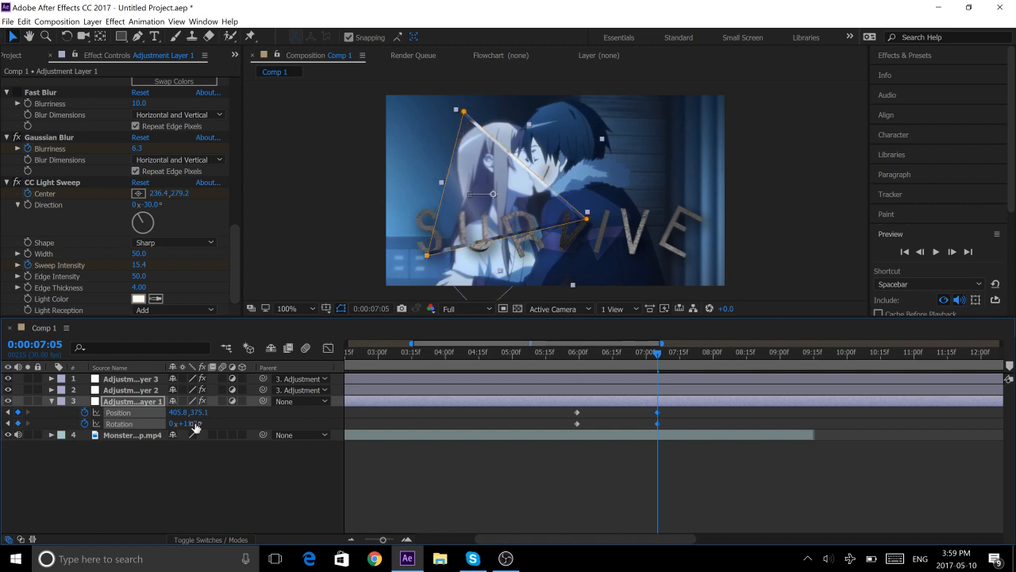
left_click(575, 351)
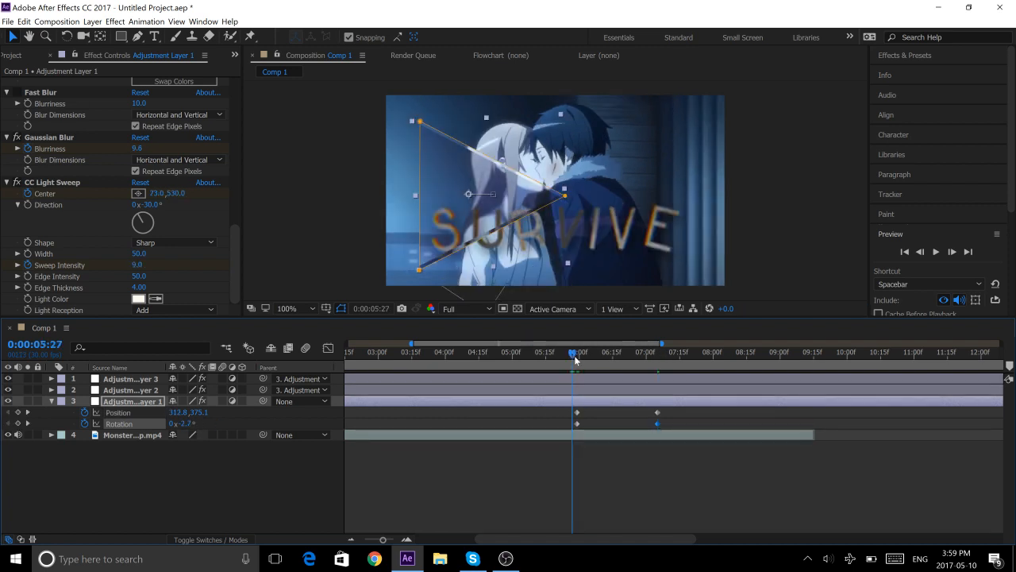
left_click(937, 251)
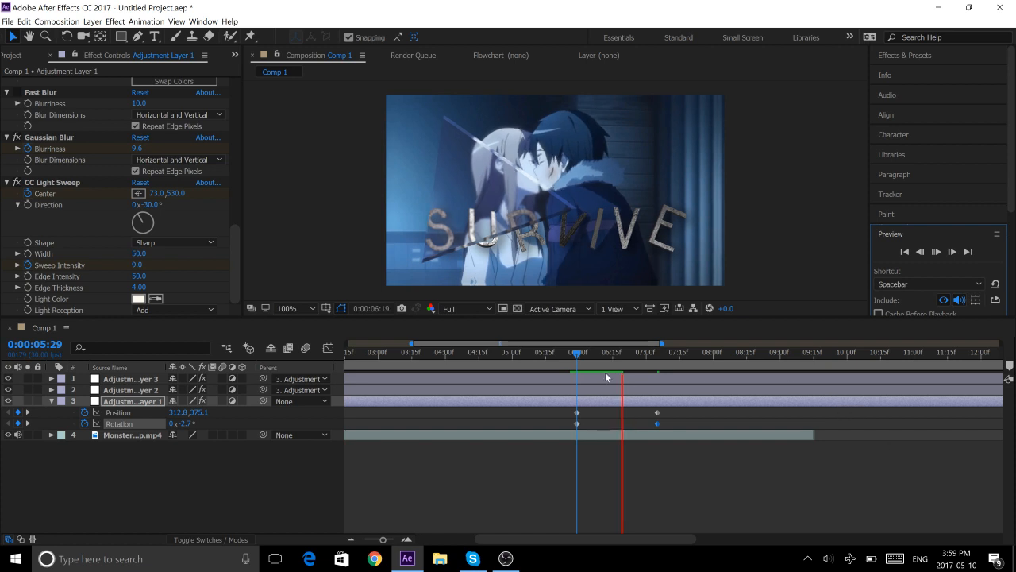
left_click(579, 352)
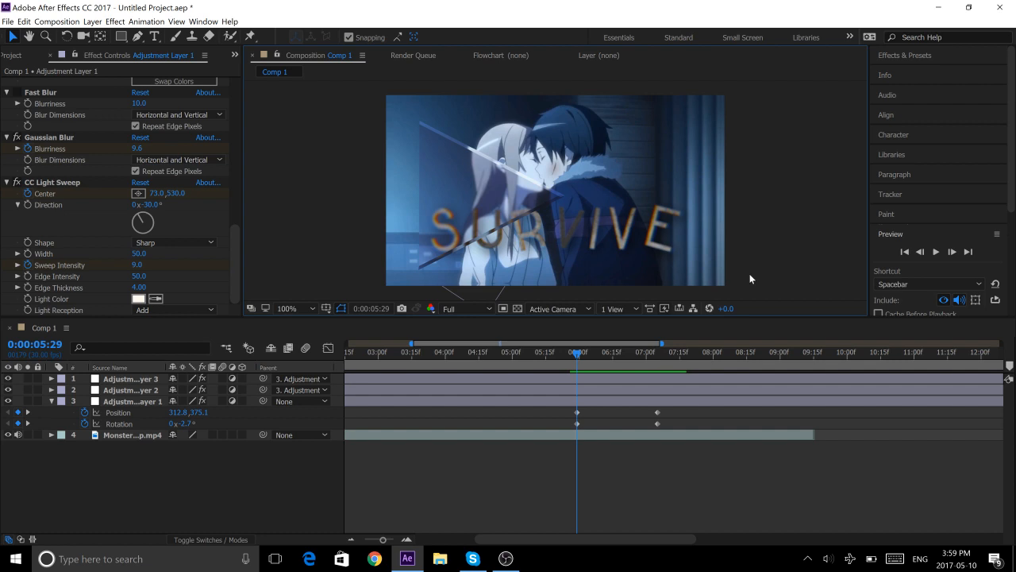
mouse_move(374, 318)
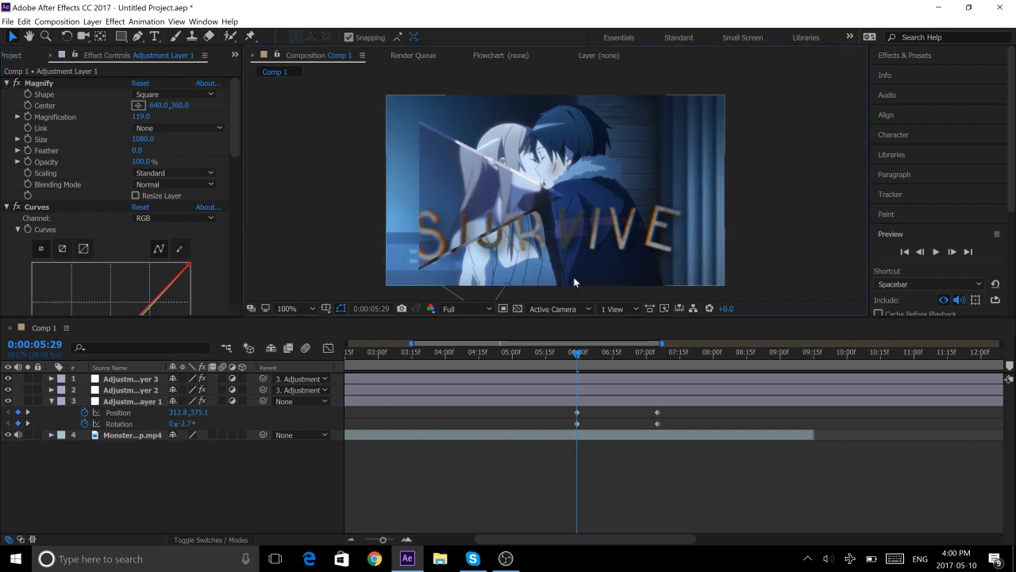
- Change Magnify > Magnification from 104 to 119 on the triangle layer
left_click(133, 400)
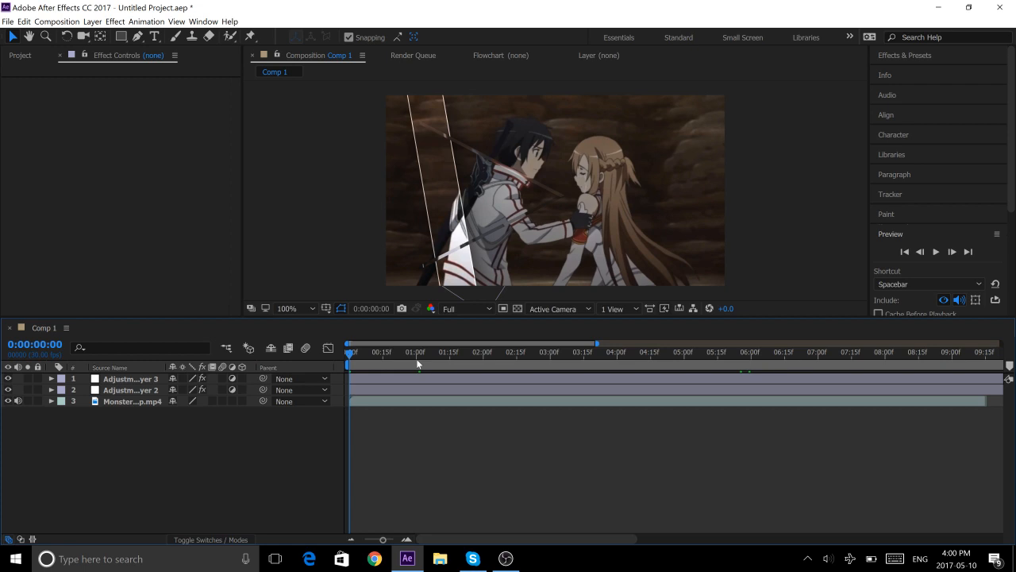
- Apply the Triangle (main) preset directly to the footage clip, then delete every layer from Comp 1
type("triangle")
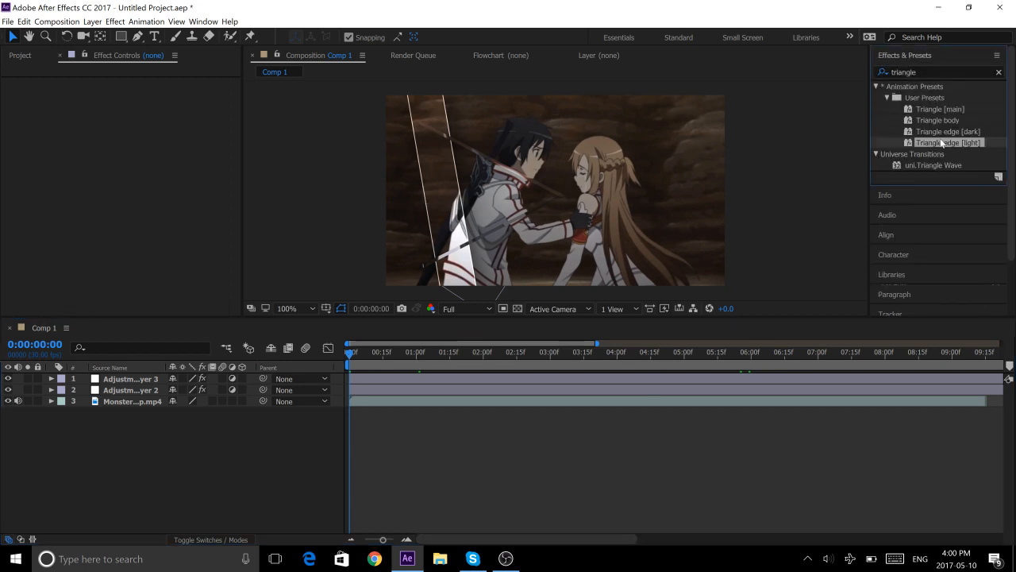
left_click(940, 108)
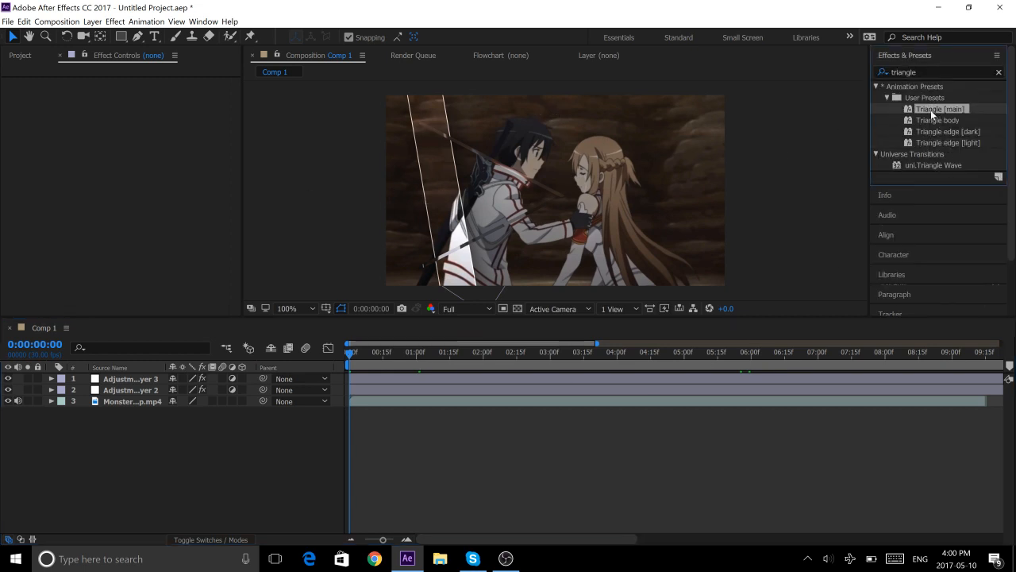
left_click(134, 400)
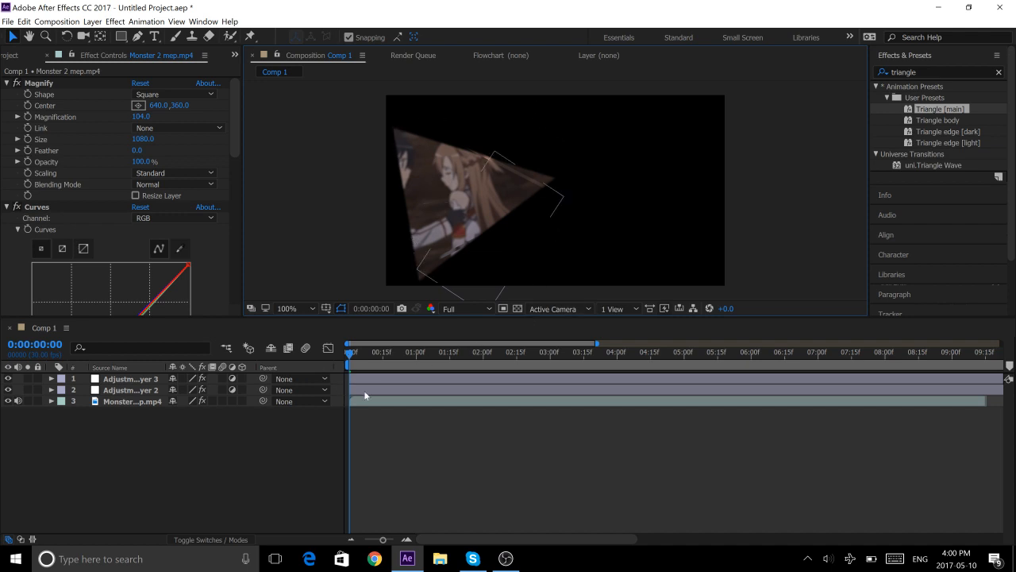
left_click(133, 400)
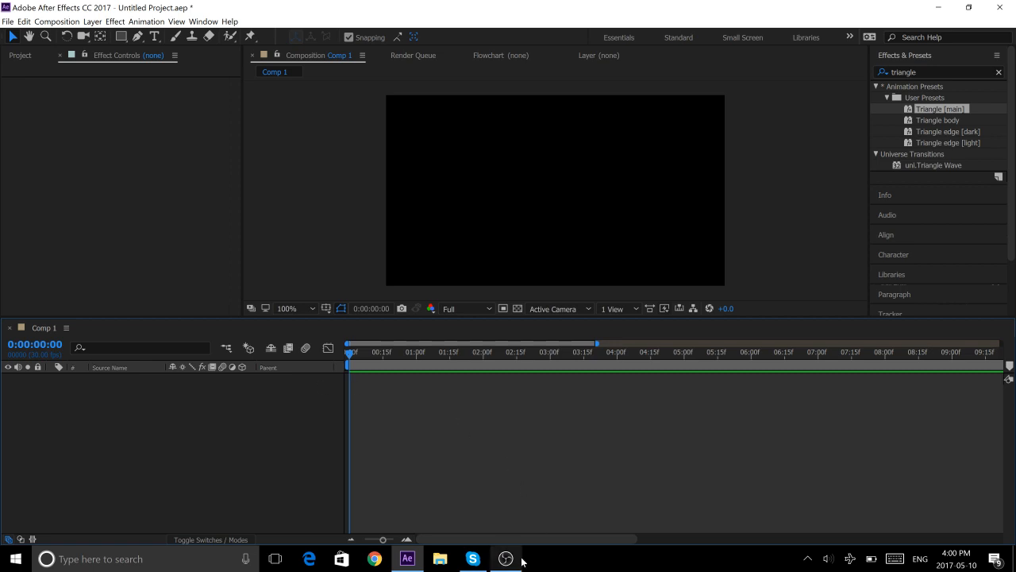
- Switch back to the screen recording program
left_click(505, 559)
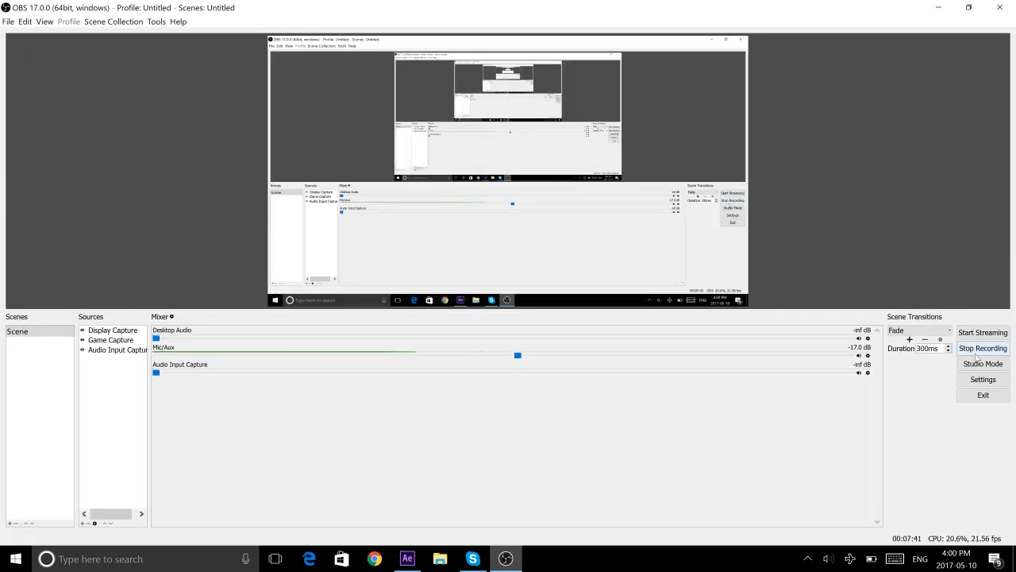